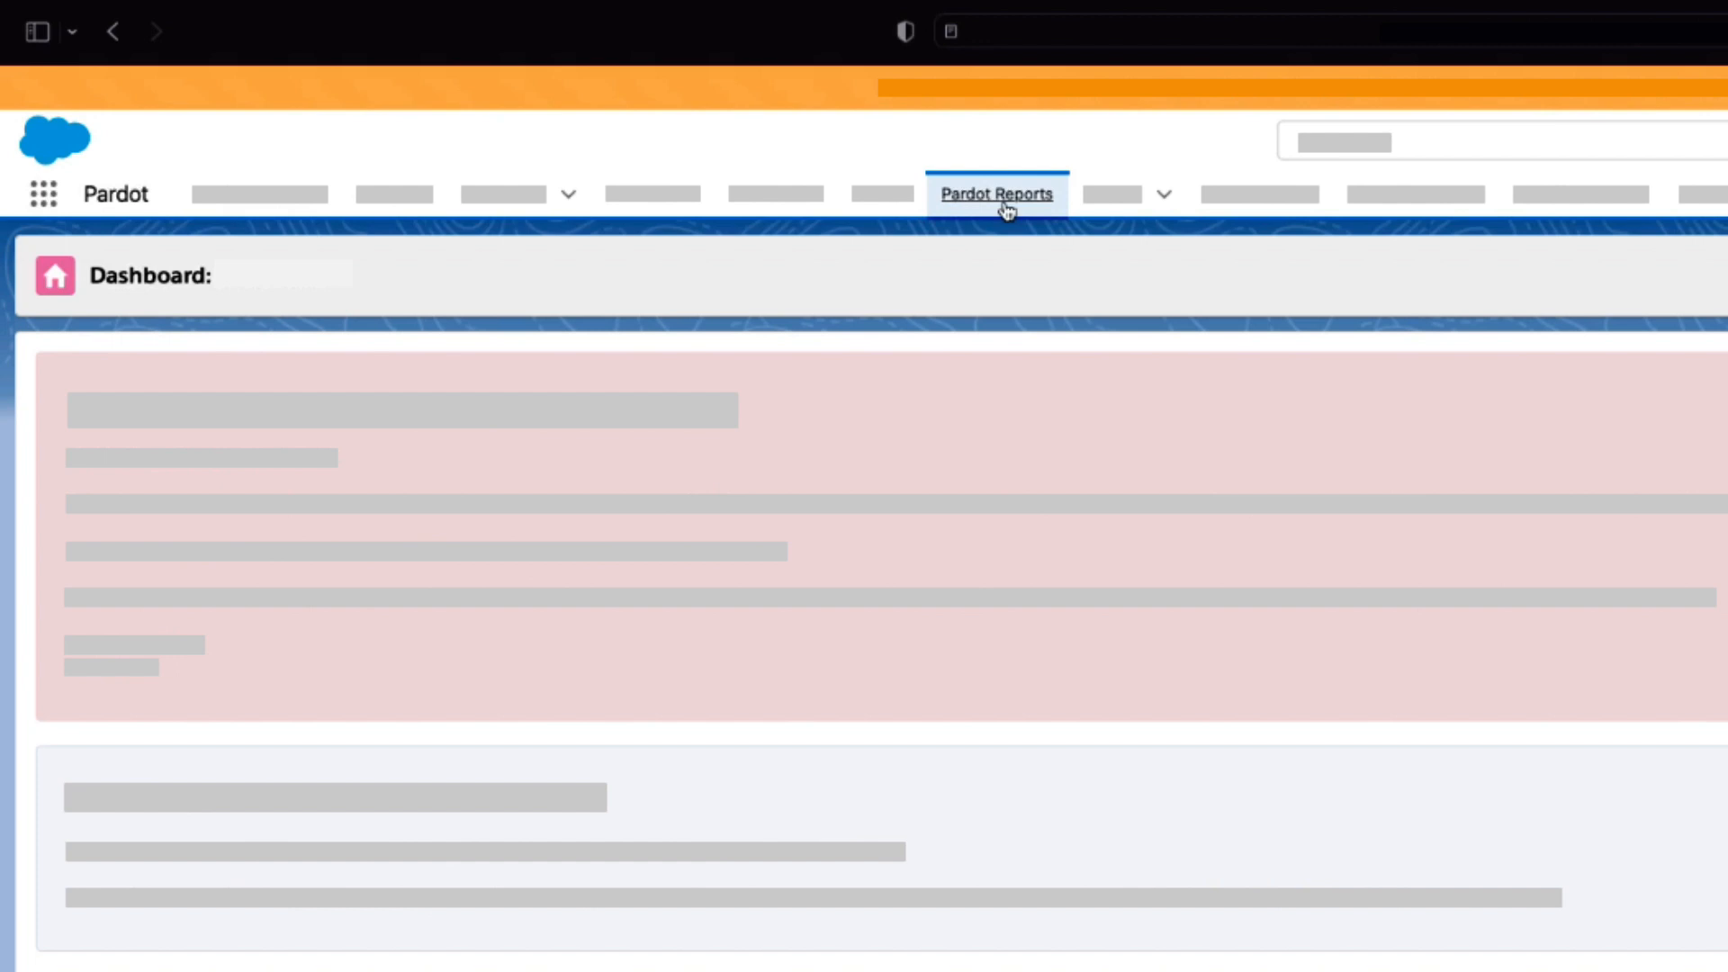
# Step: Go to the Pardot Reports area showing the Campaign Performance chart
pyautogui.click(996, 194)
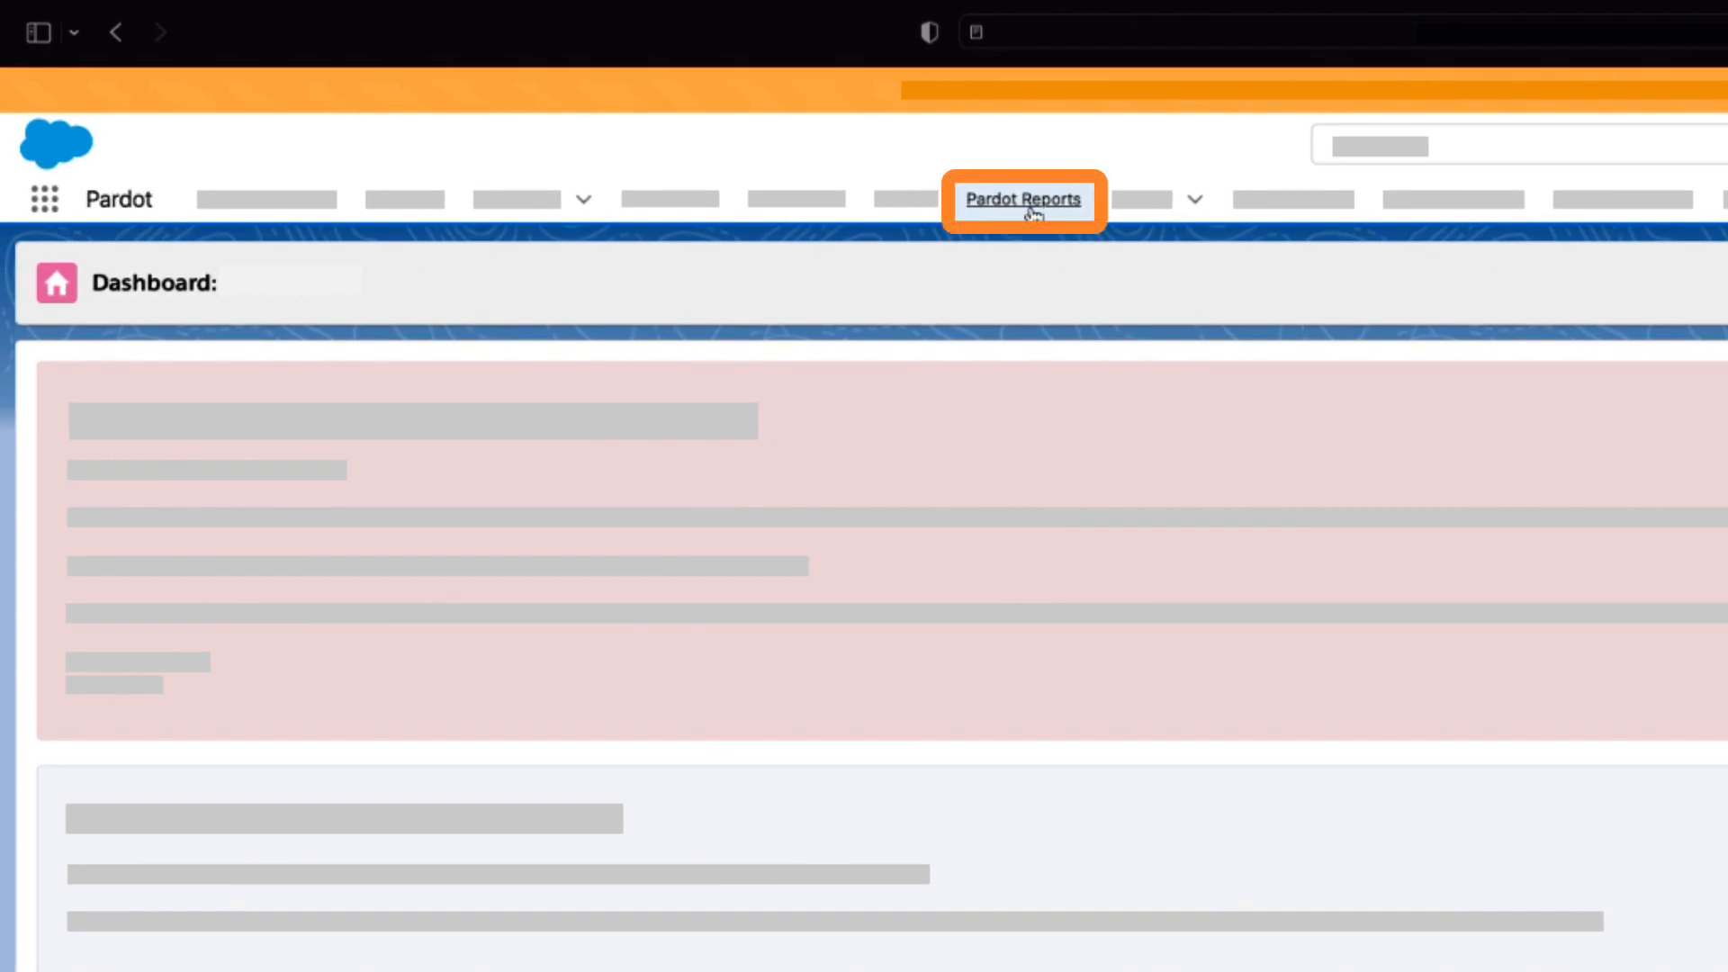
pyautogui.click(1023, 200)
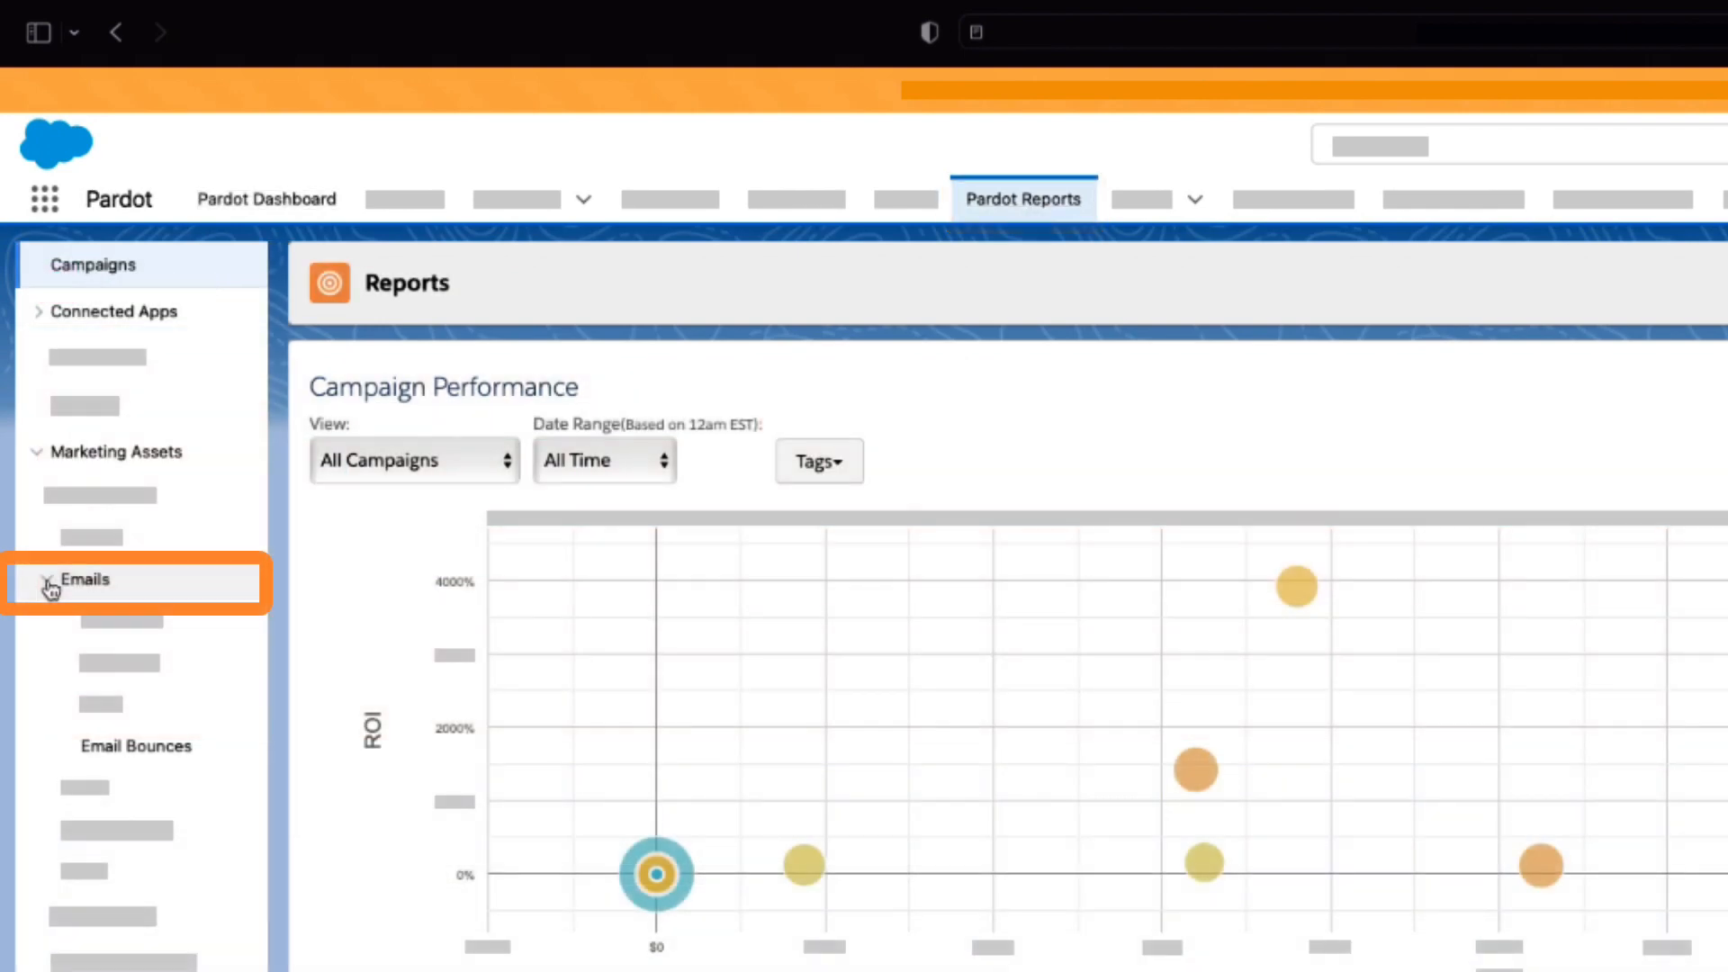
# Step: Choose Email Bounces under Marketing Assets > Emails to load its charts and details table
pyautogui.click(135, 745)
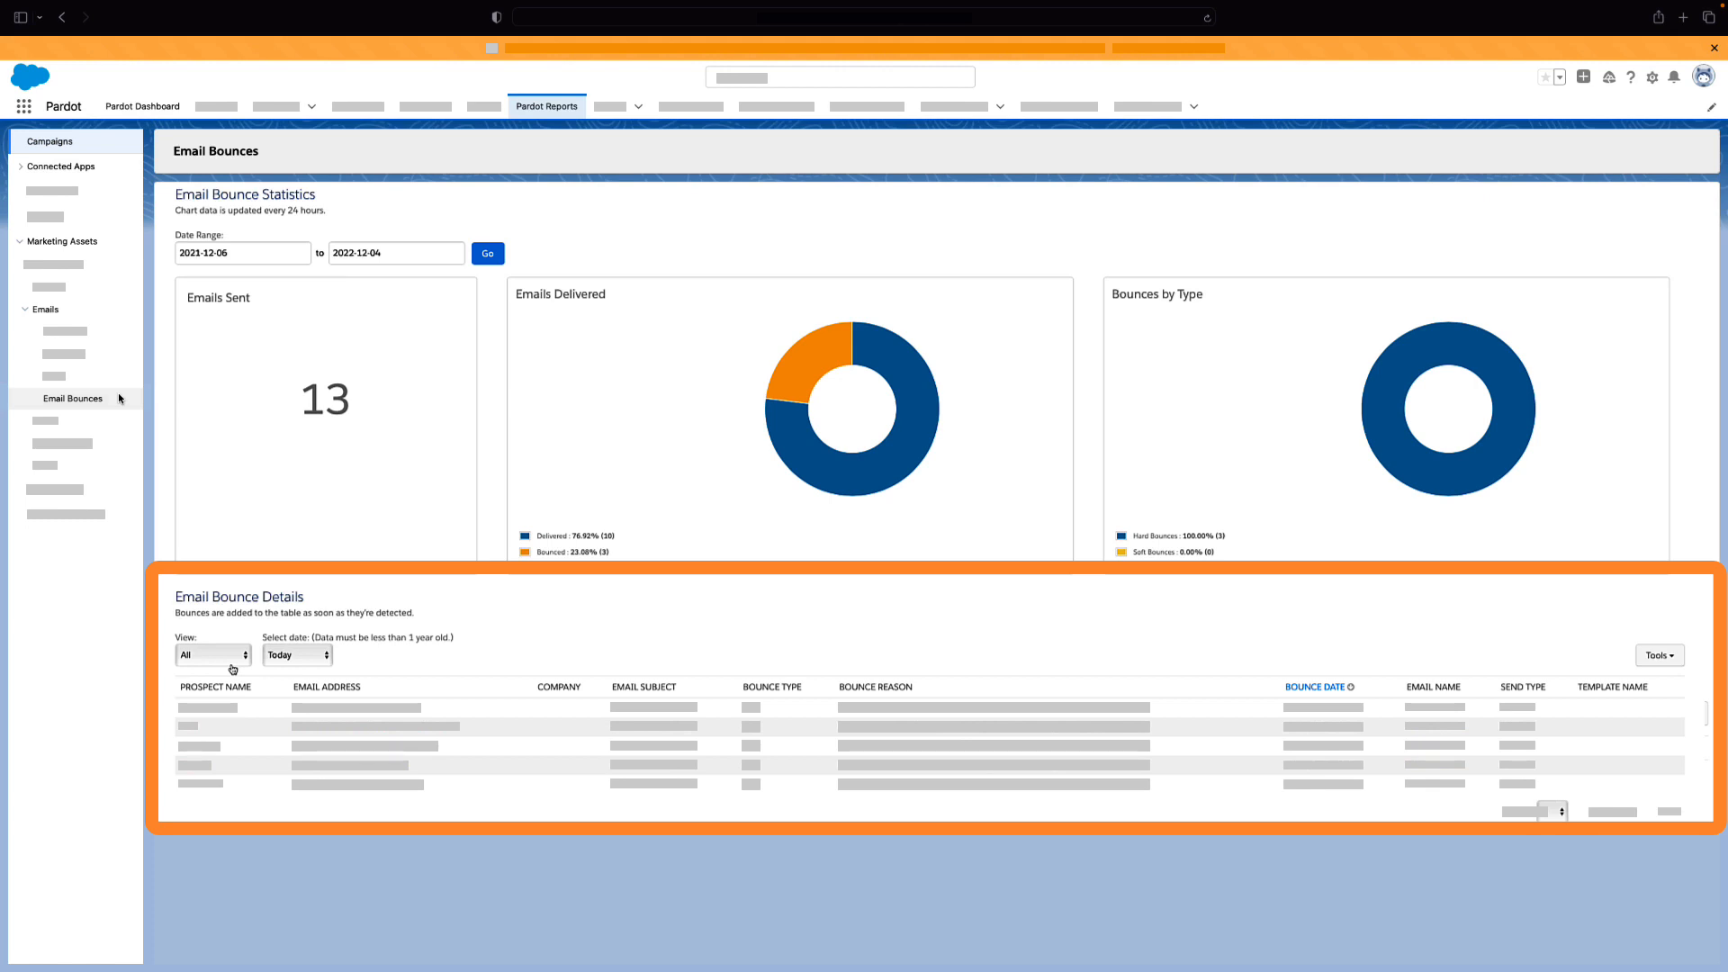
# Step: Filter the Email Bounce Details table to Hard Bounces and review its date and Tools options
pyautogui.click(213, 655)
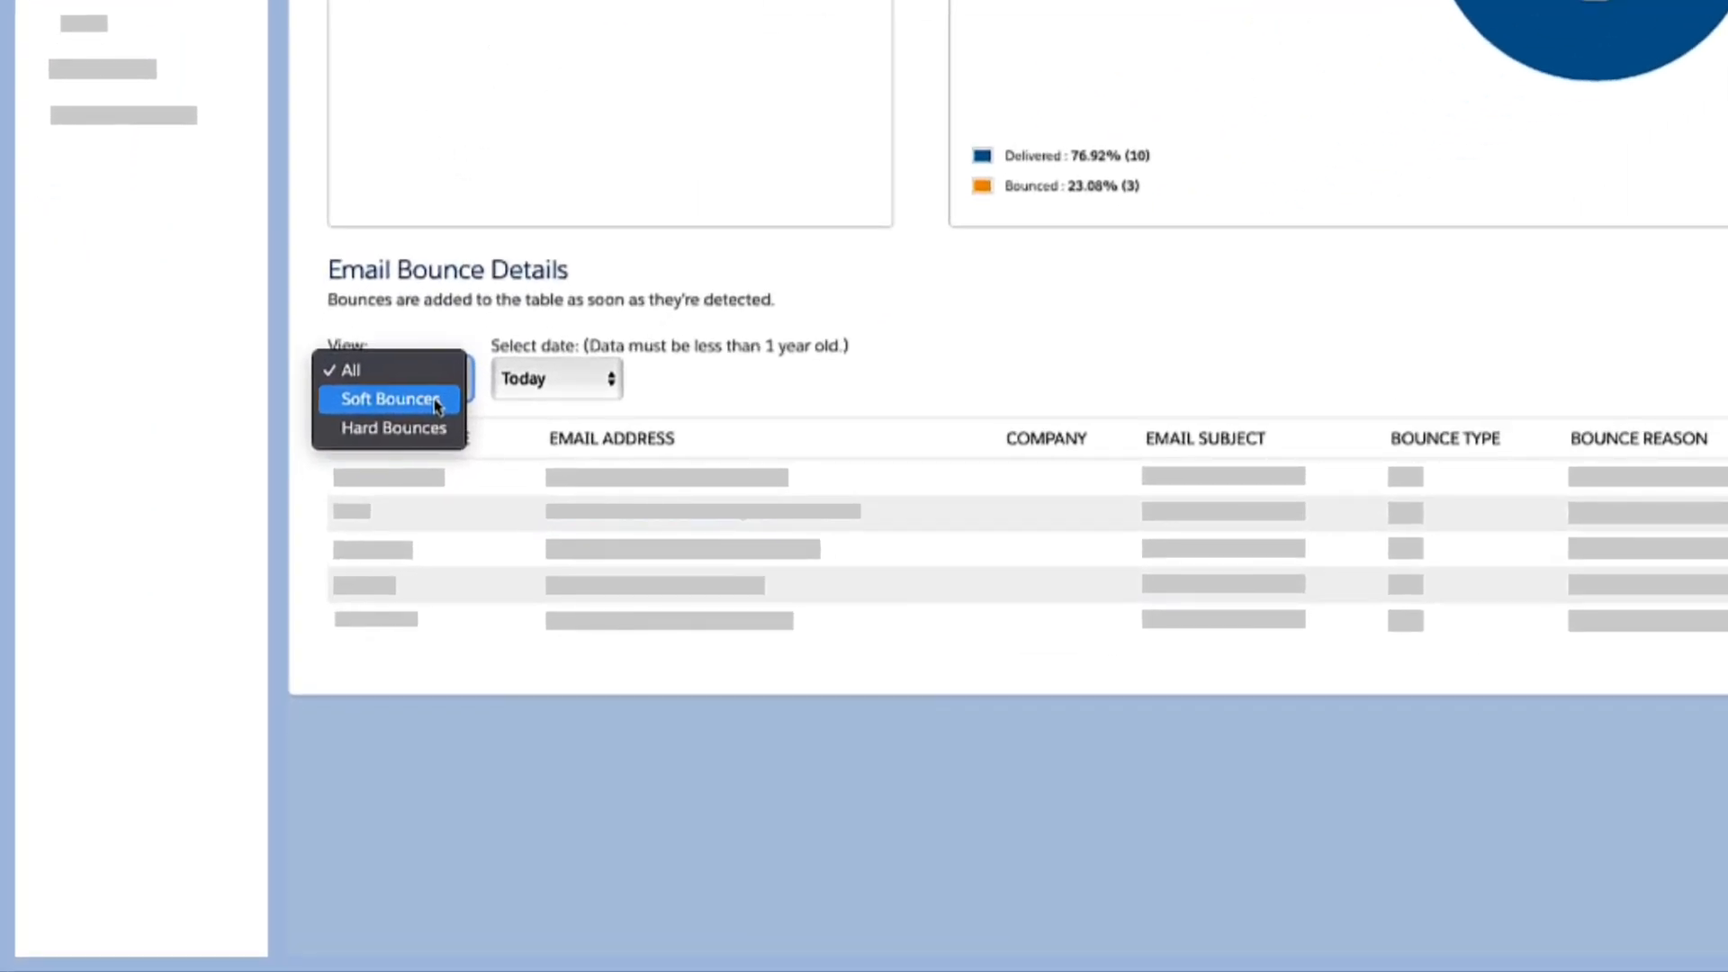
pyautogui.click(393, 428)
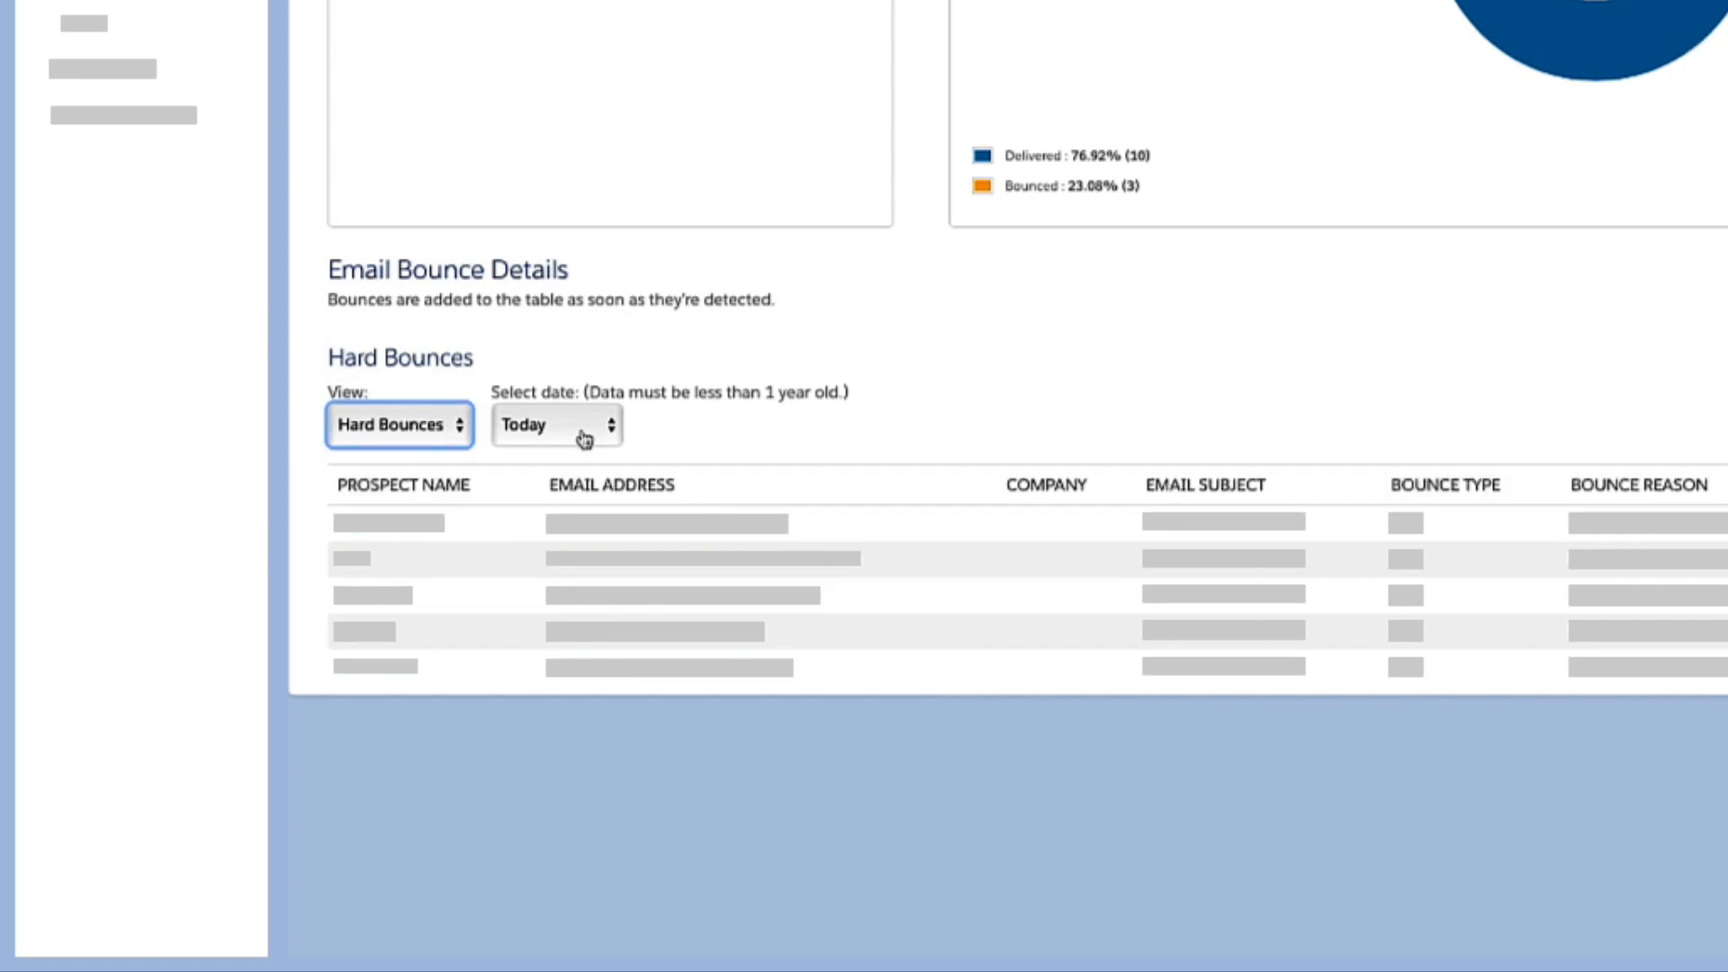
pyautogui.click(398, 425)
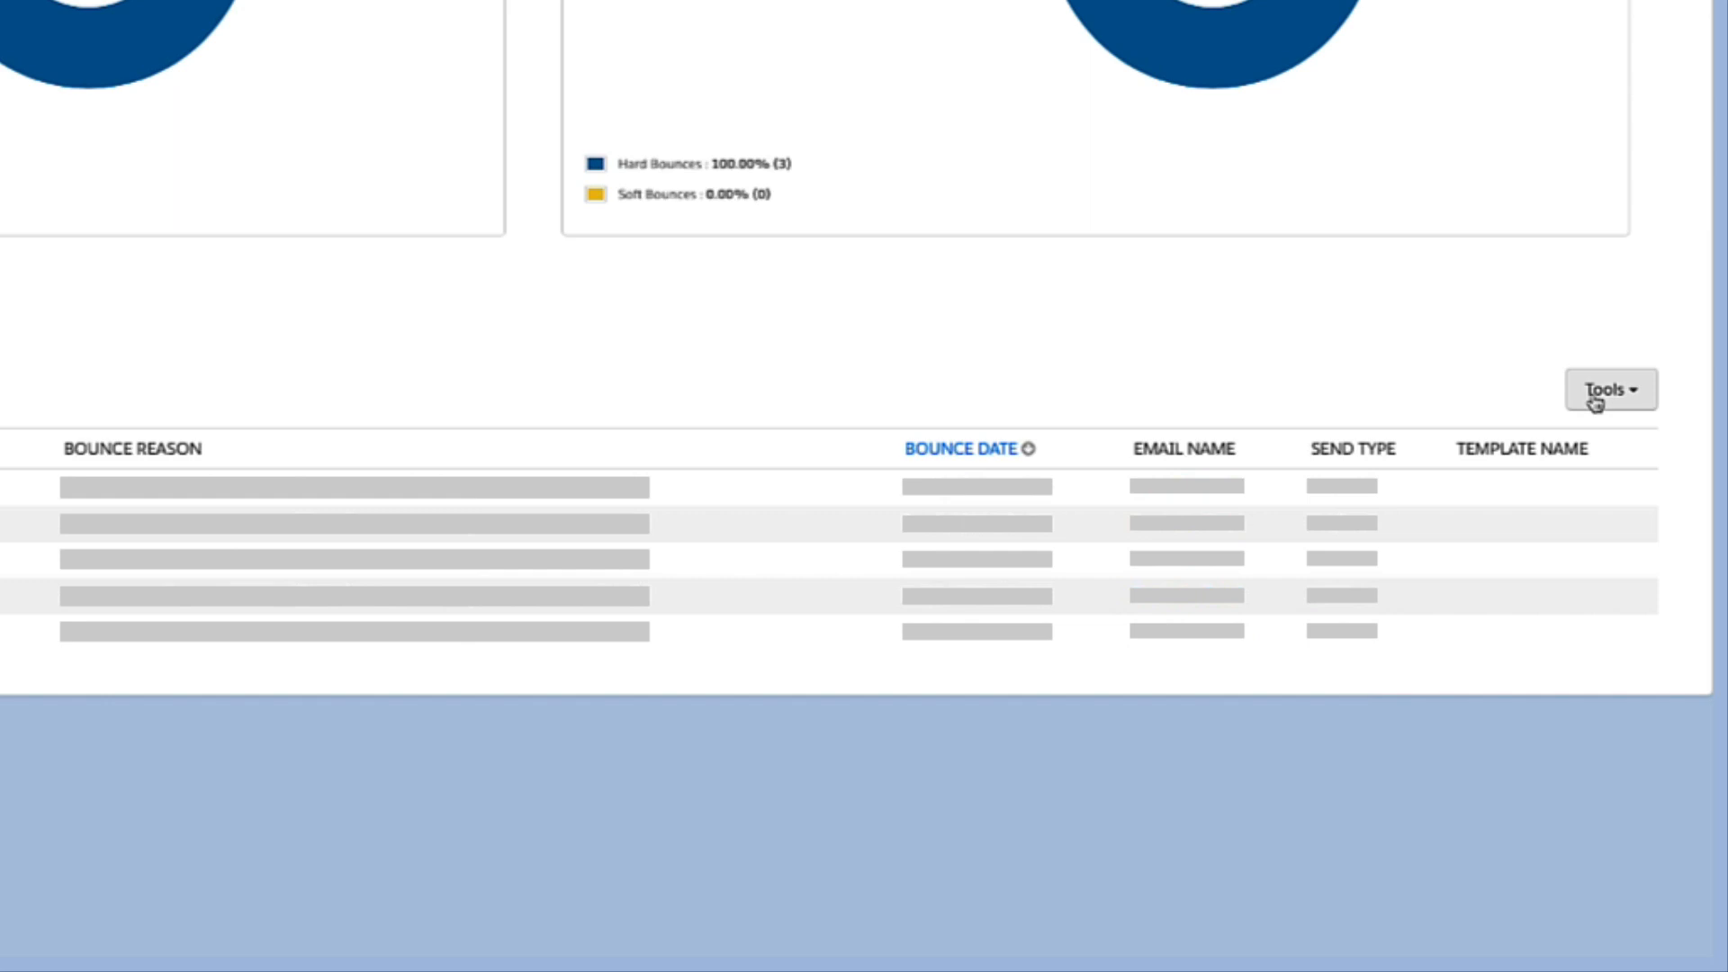
pyautogui.click(1610, 389)
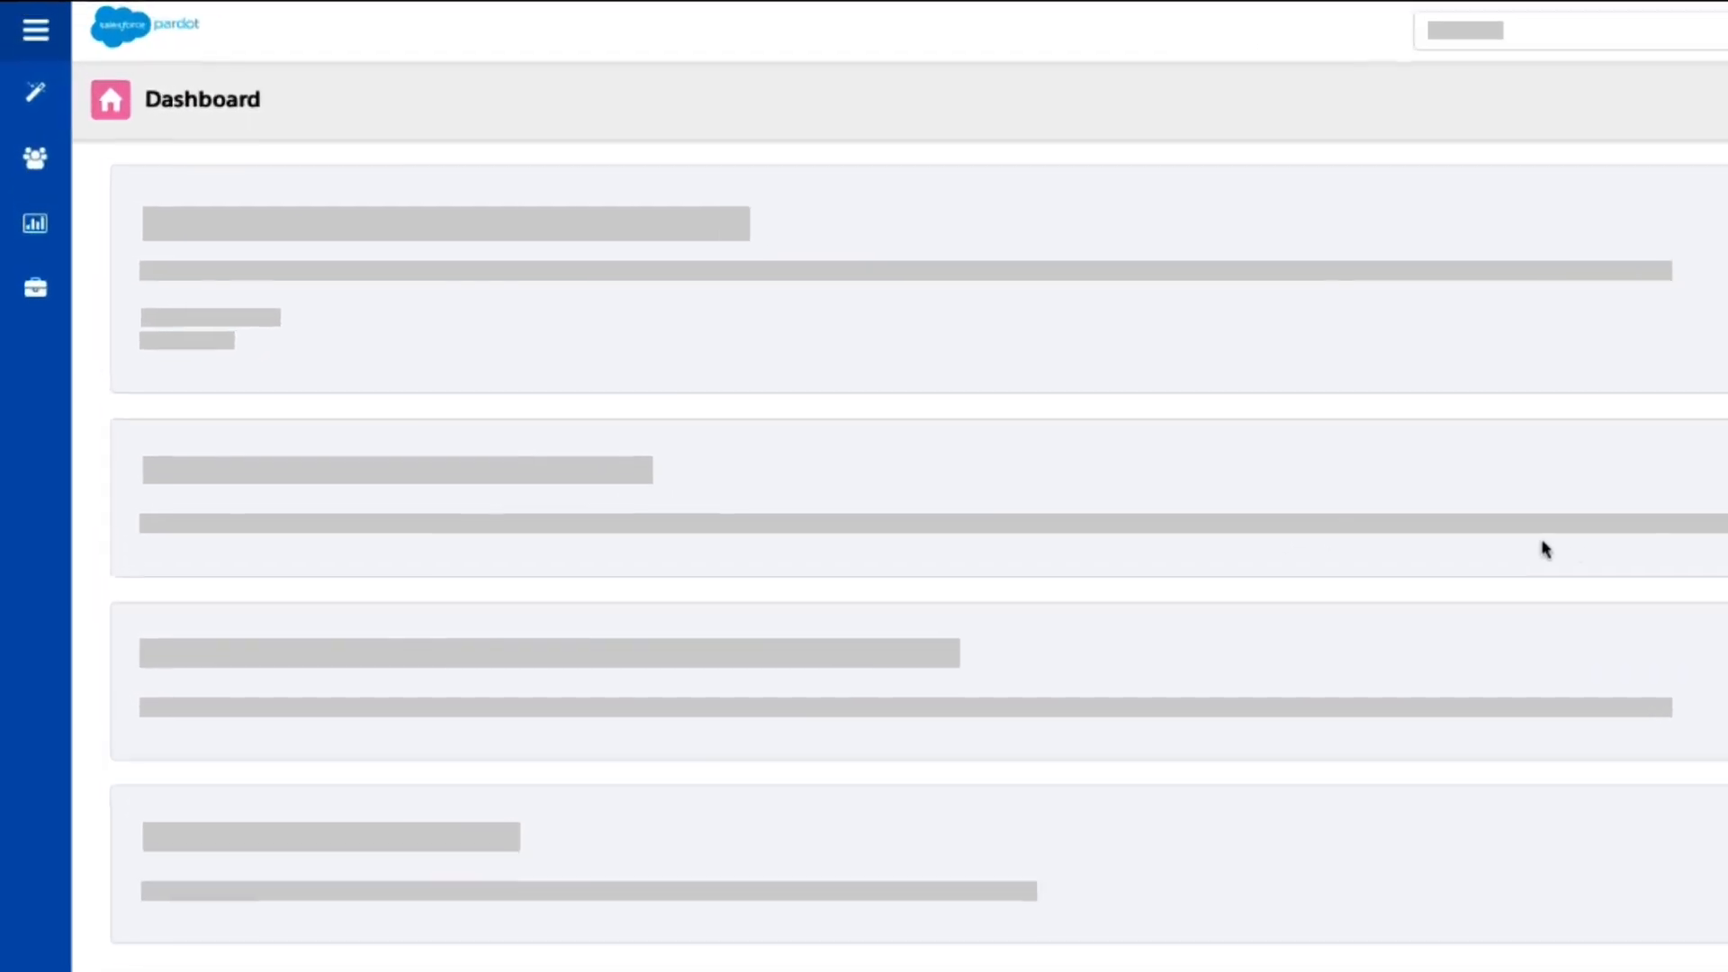
# Step: Reach Email Bounces again via the standalone app's Reports sidebar under Marketing Assets > Emails
pyautogui.click(36, 223)
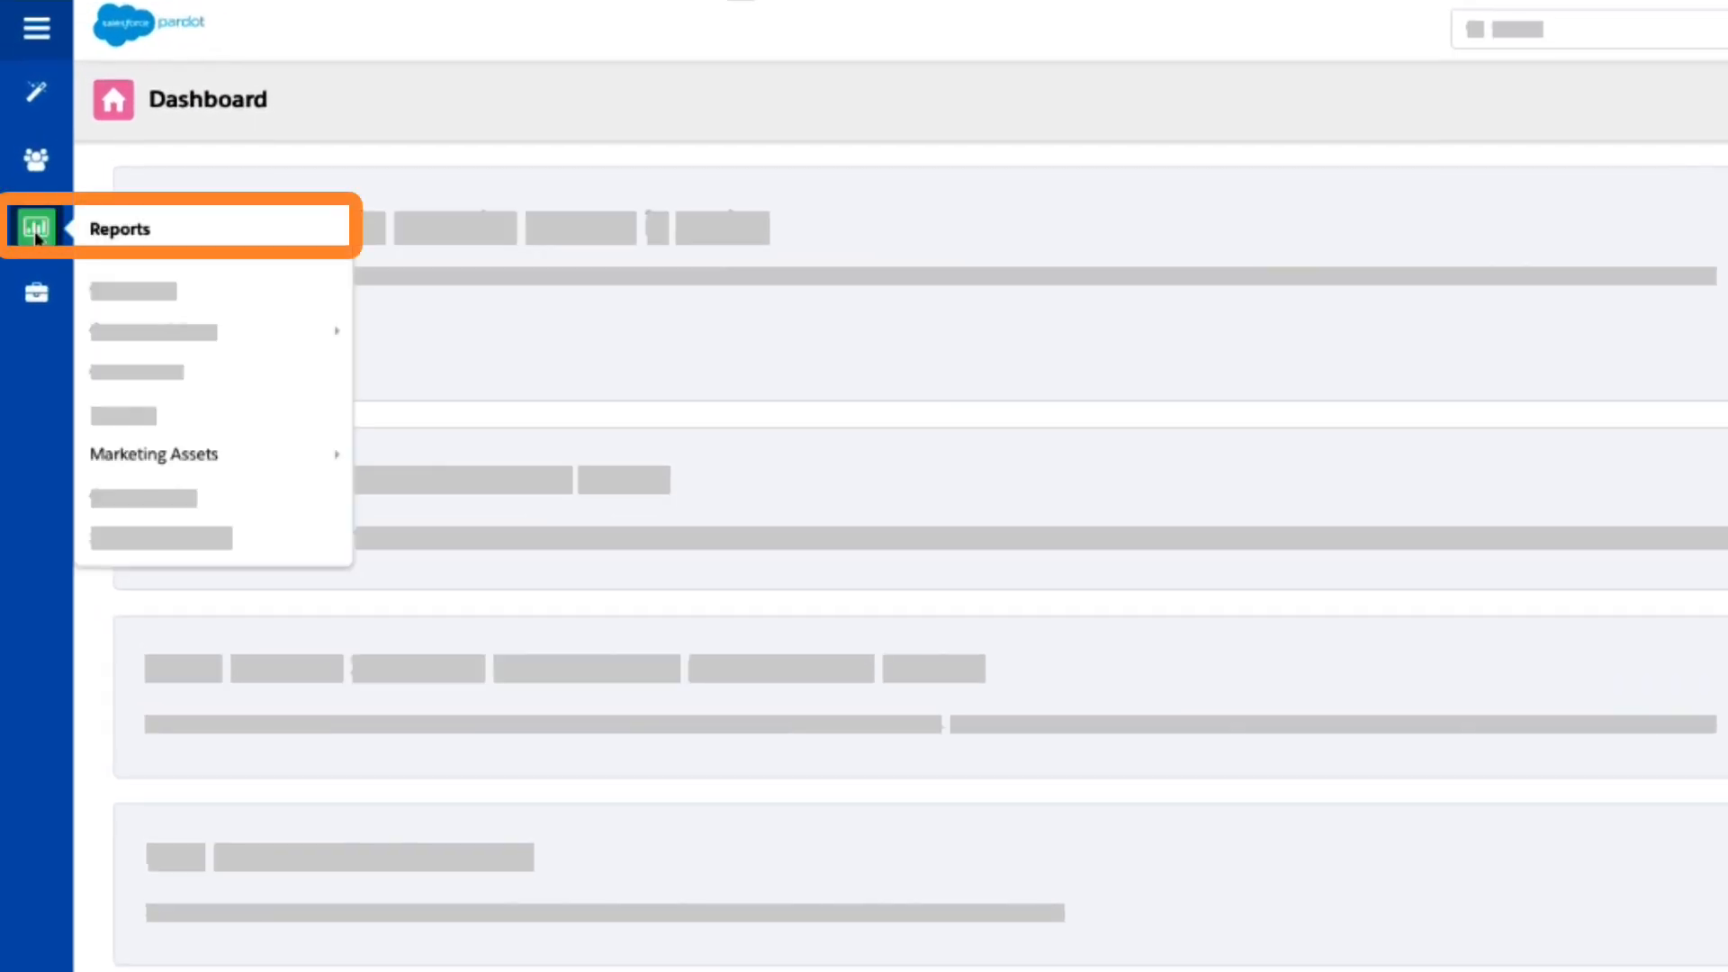
pyautogui.moveTo(153, 453)
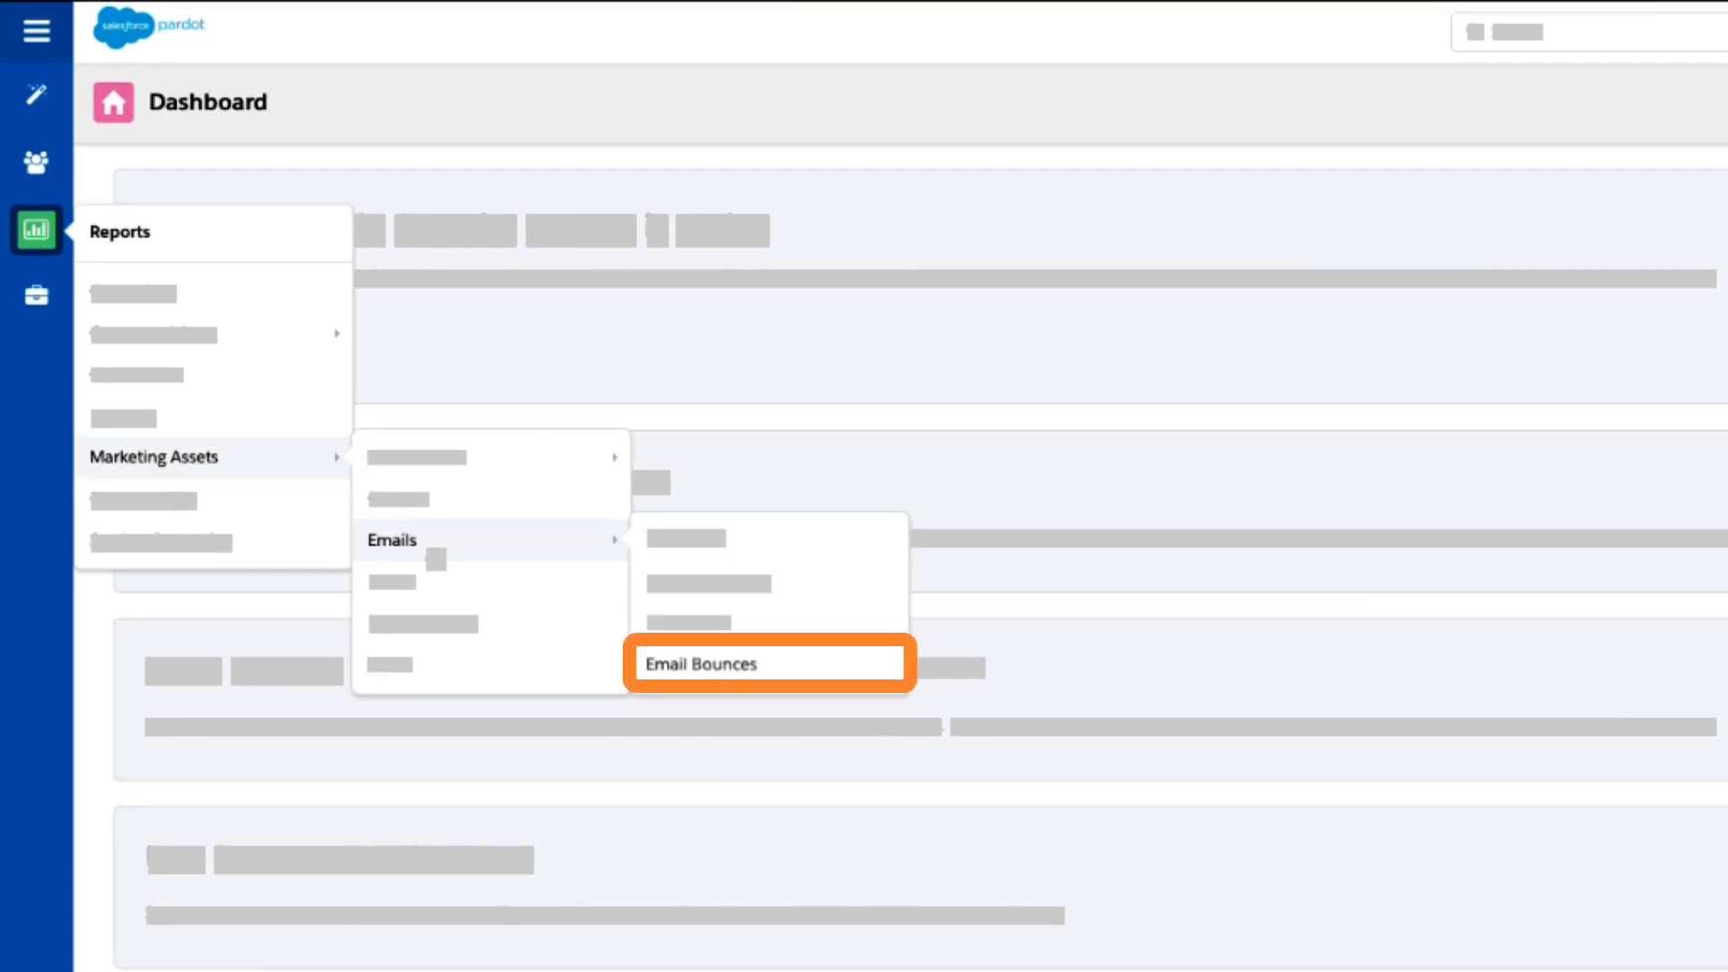
pyautogui.click(769, 664)
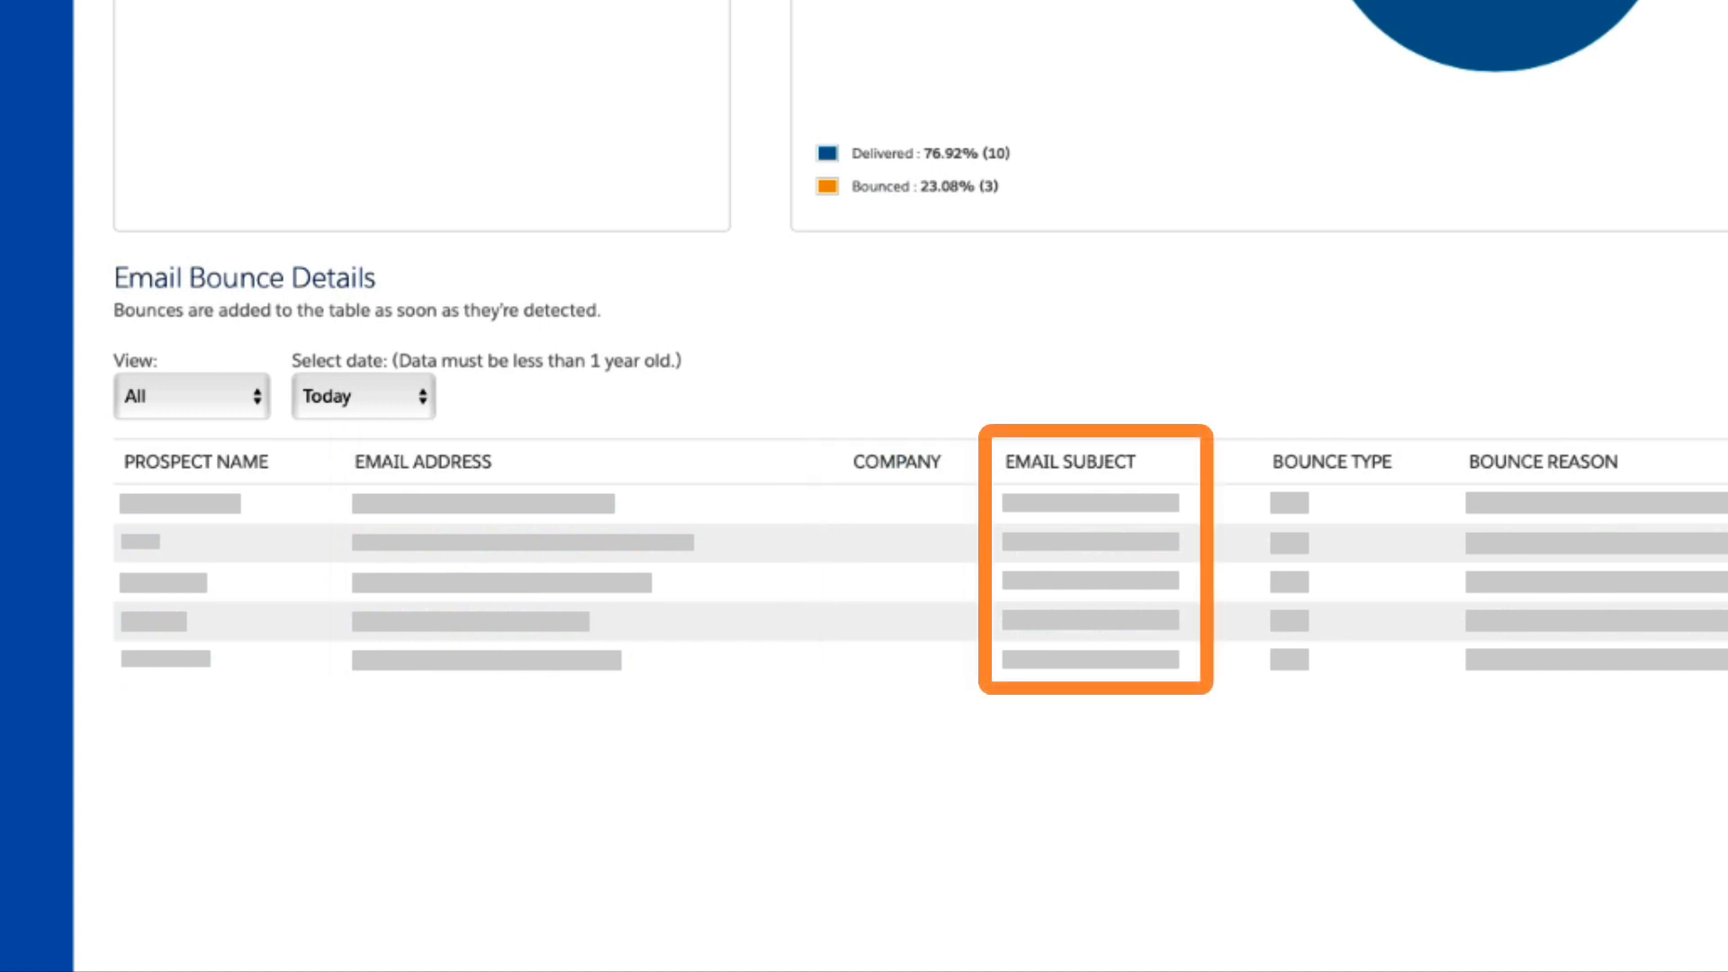
pyautogui.hscroll(3)
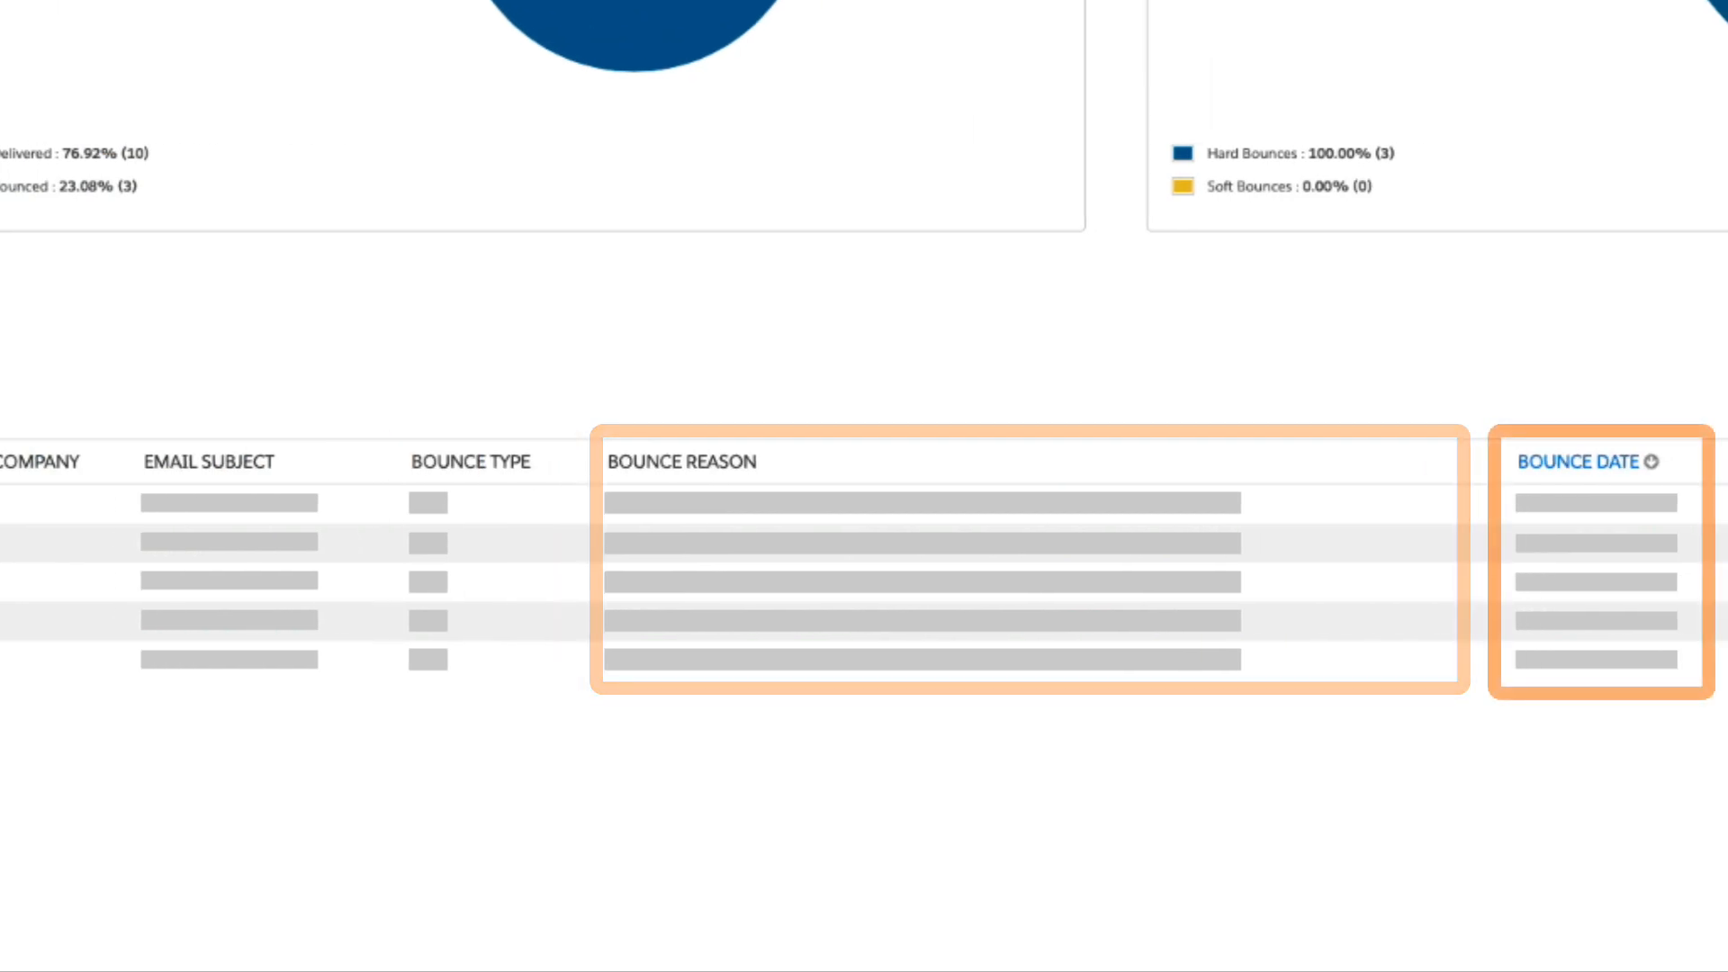
pyautogui.hscroll(3)
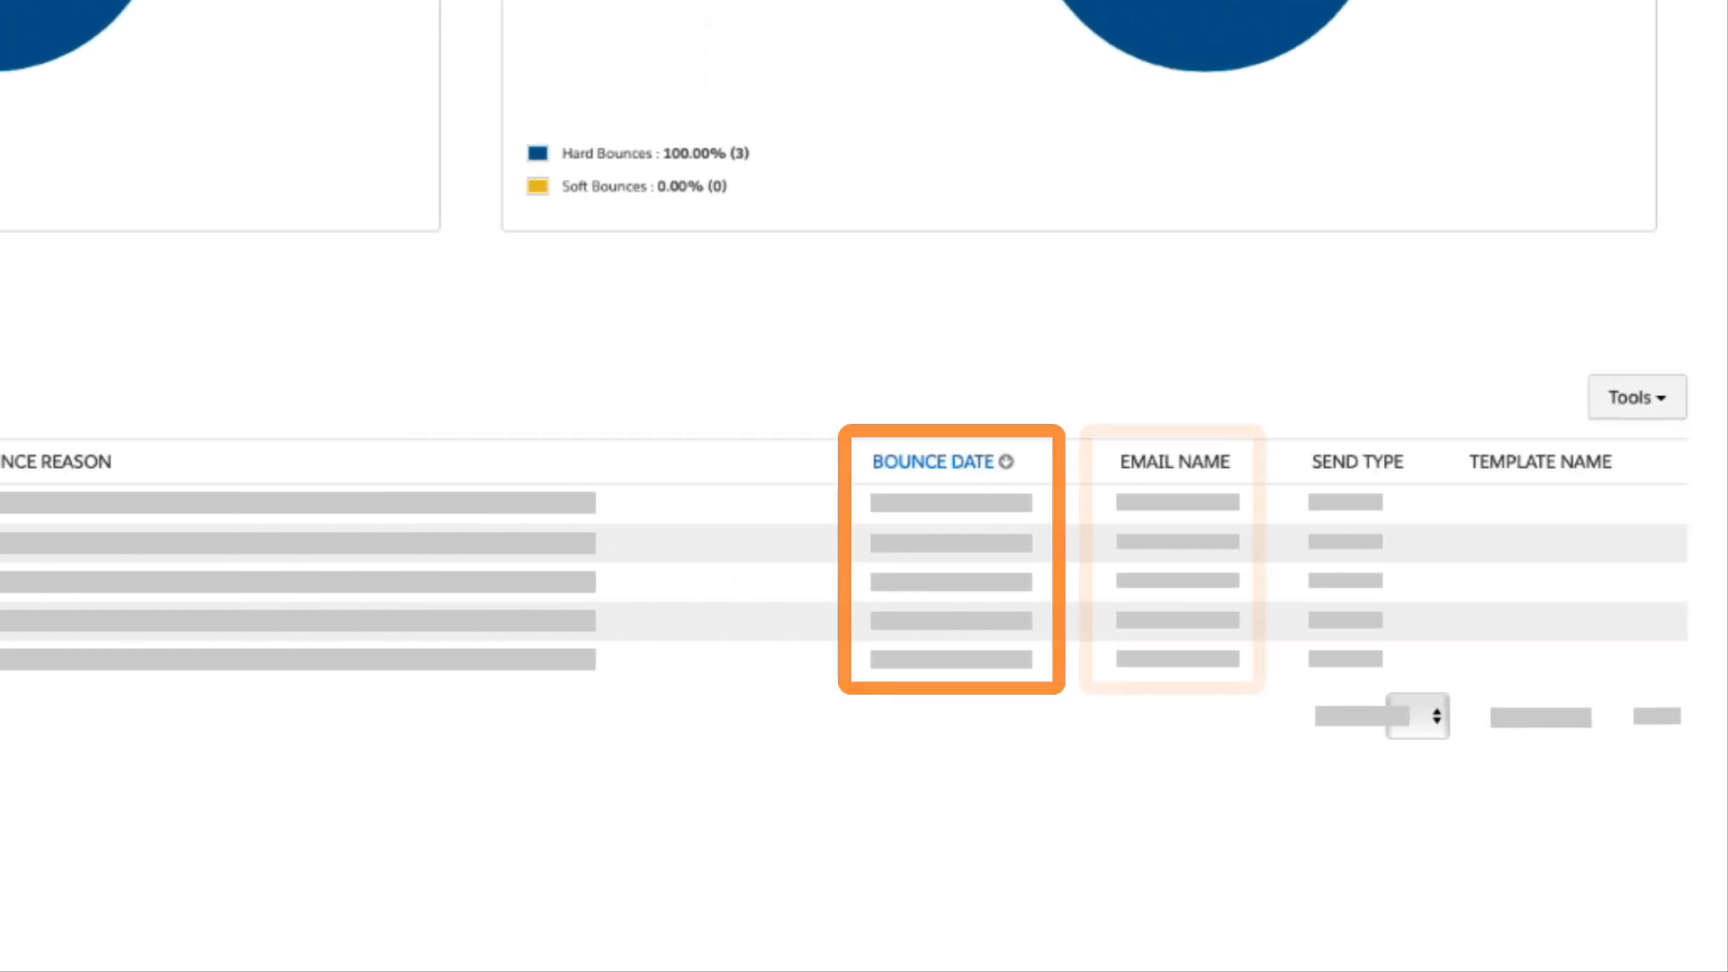